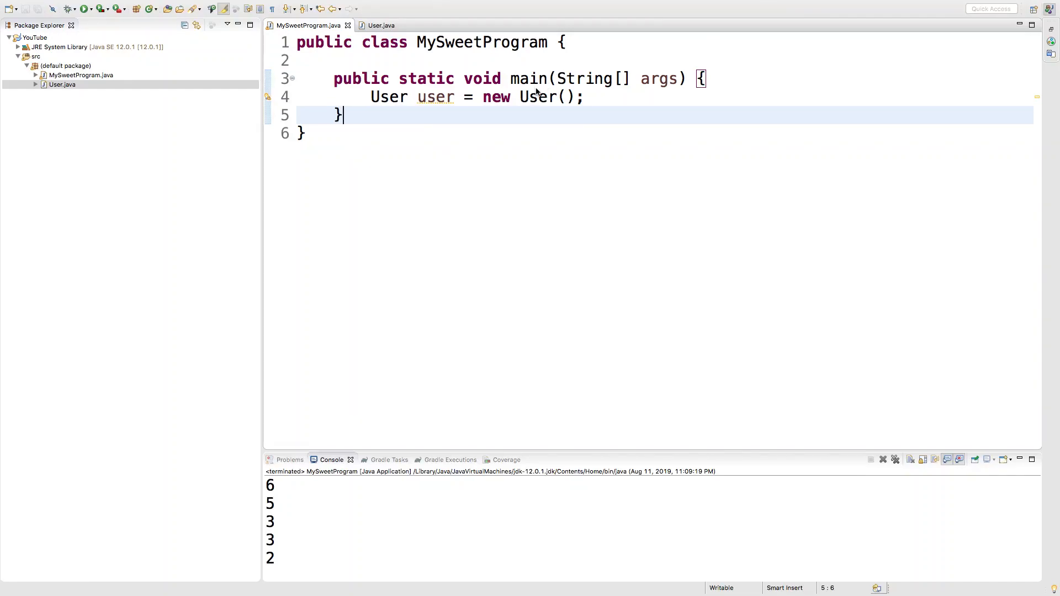
Dismiss the unused-variable warning popup and bring up the User class.
left_click(532, 96)
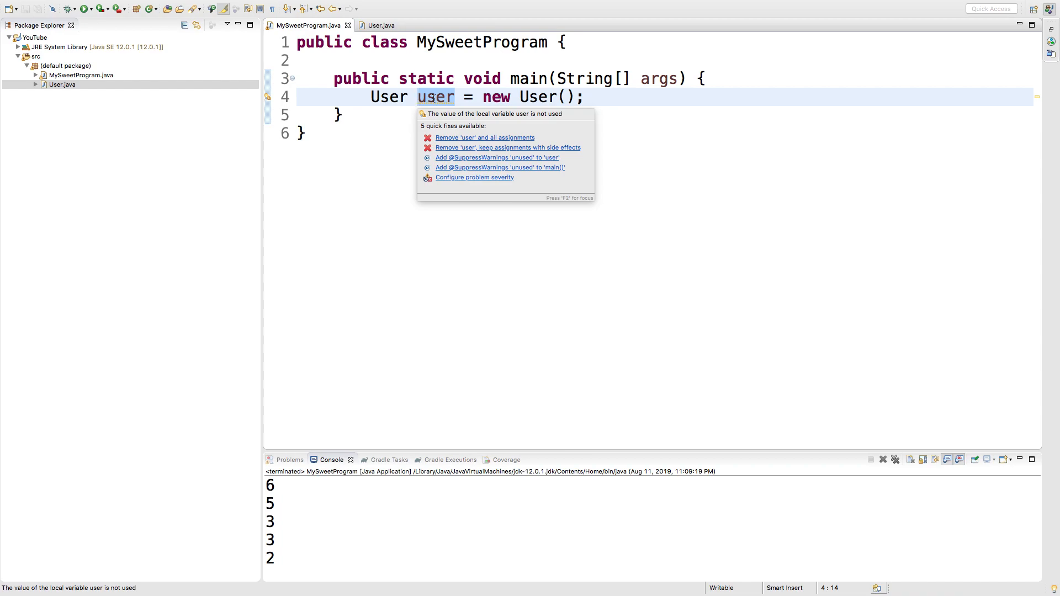
left_click(417, 115)
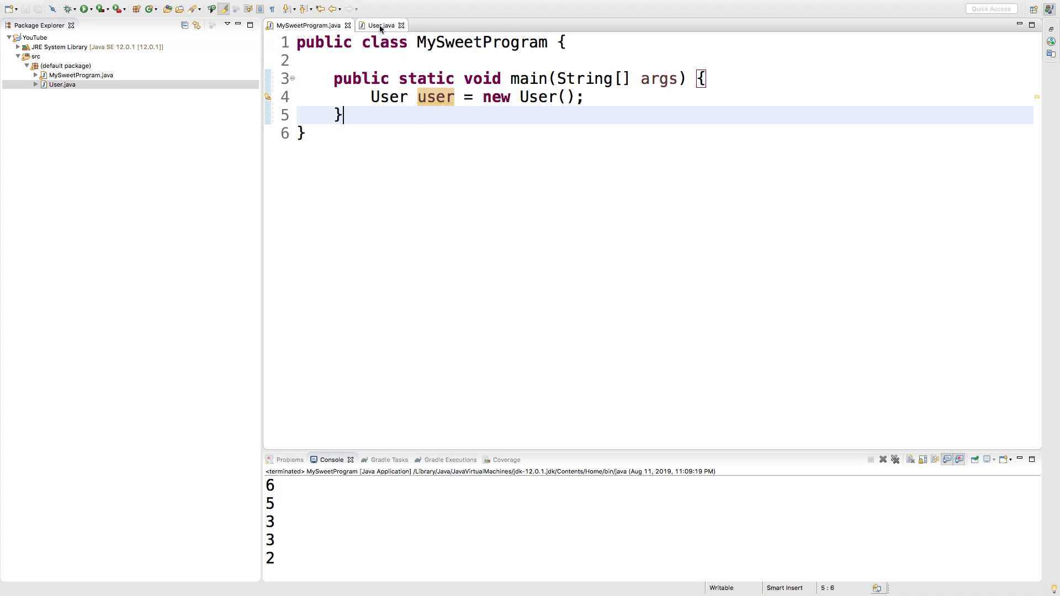
left_click(380, 24)
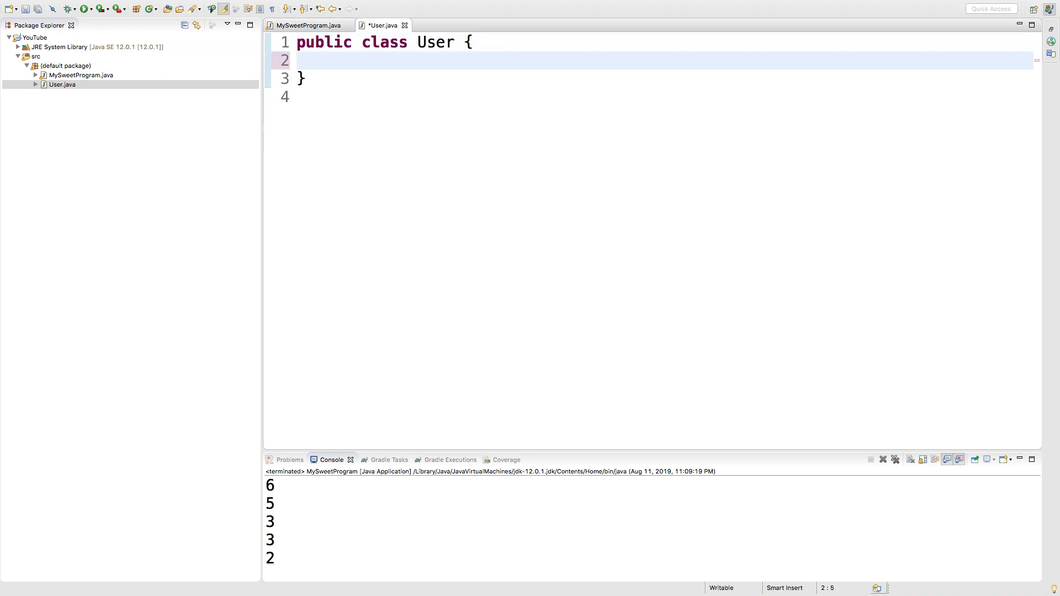
Declare public String fields firstName and lastName in User and save.
type("firstName")
type("lastNam")
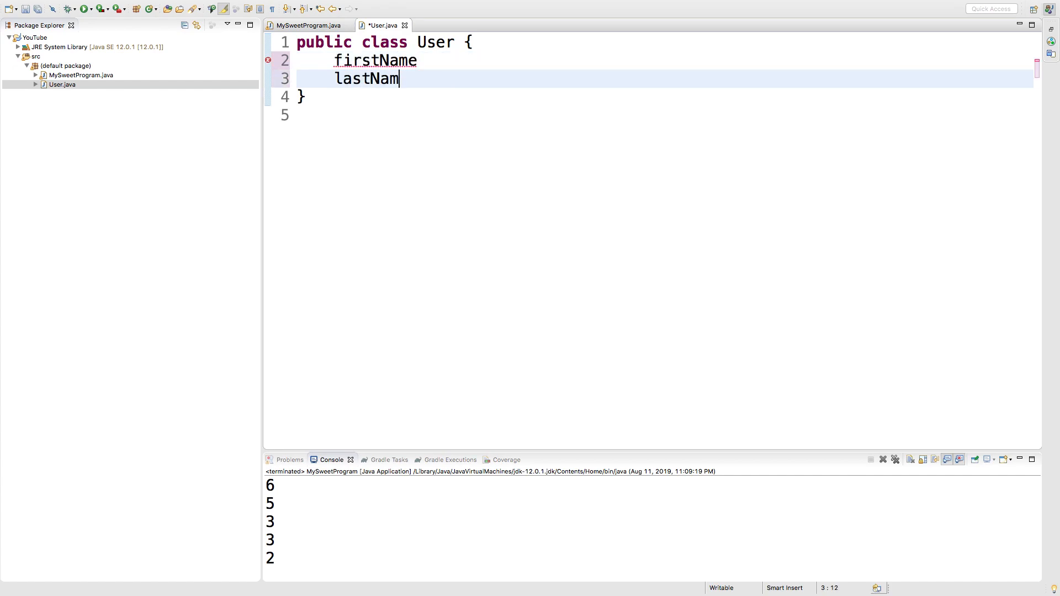
type("e")
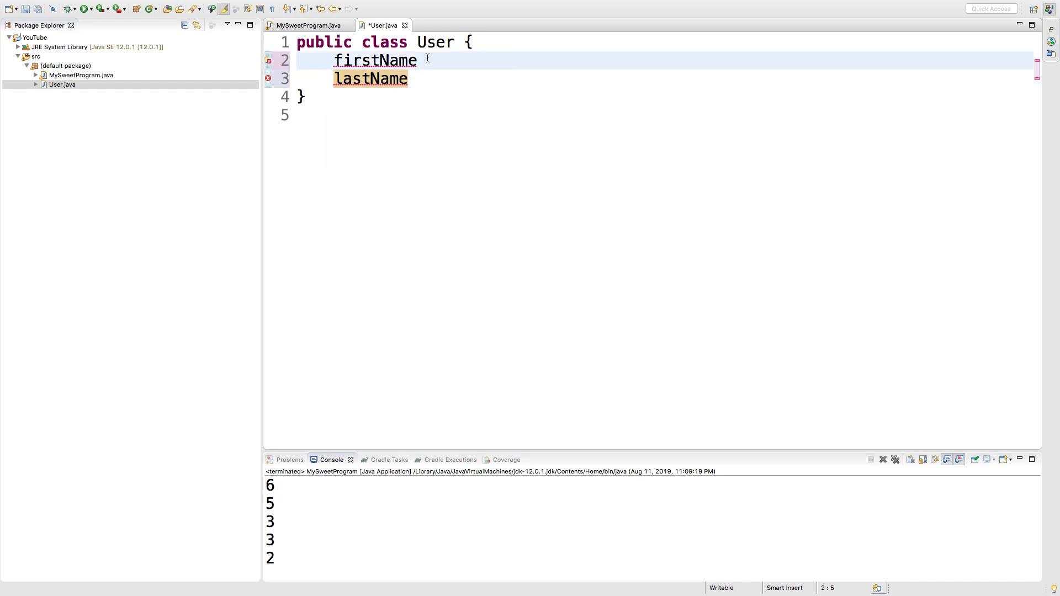
type("public")
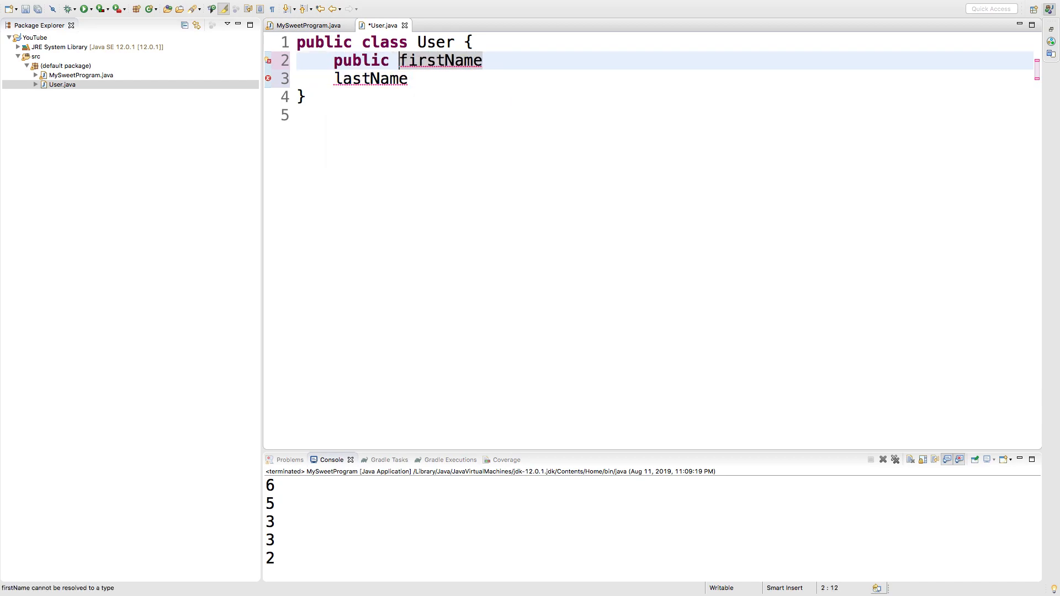
type("String")
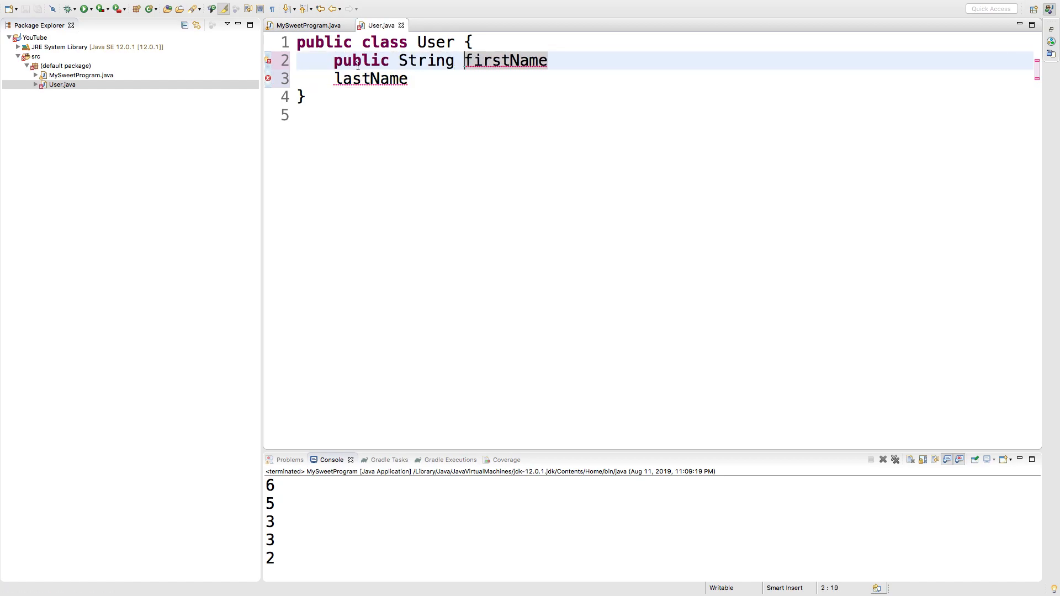
type(";")
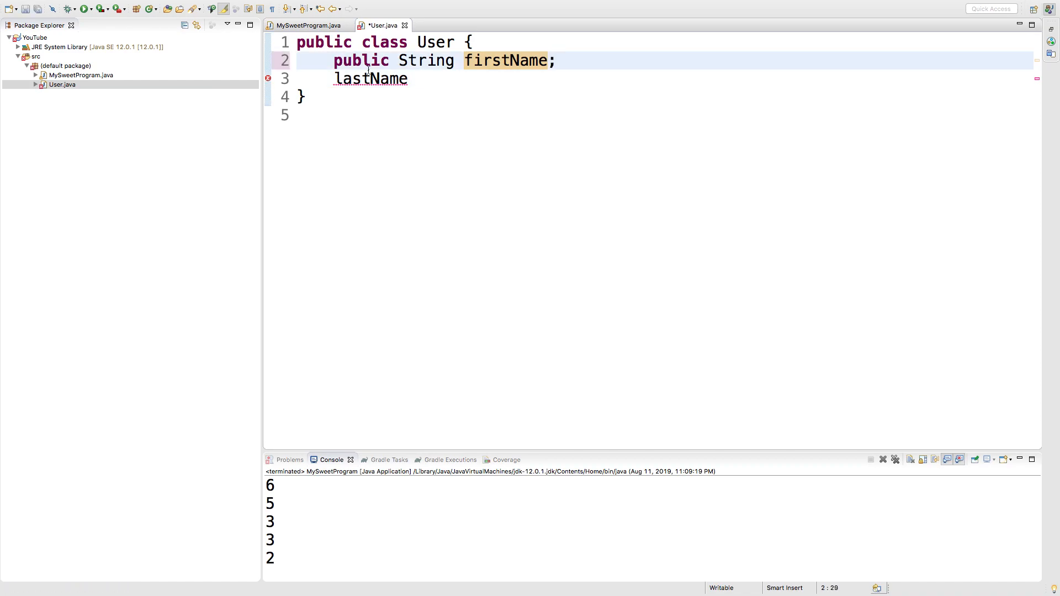
type("public")
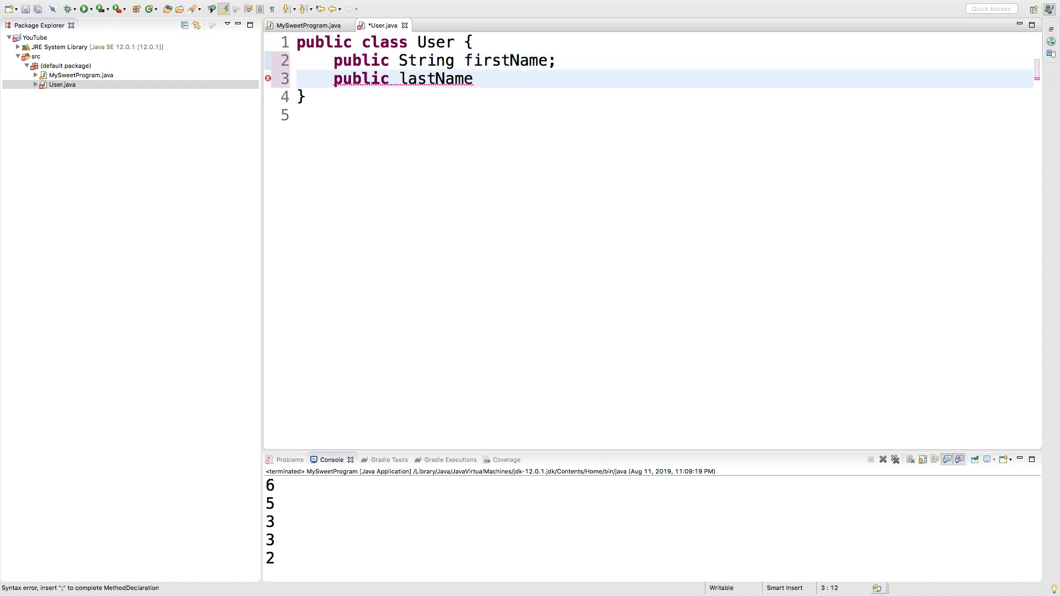
type("String")
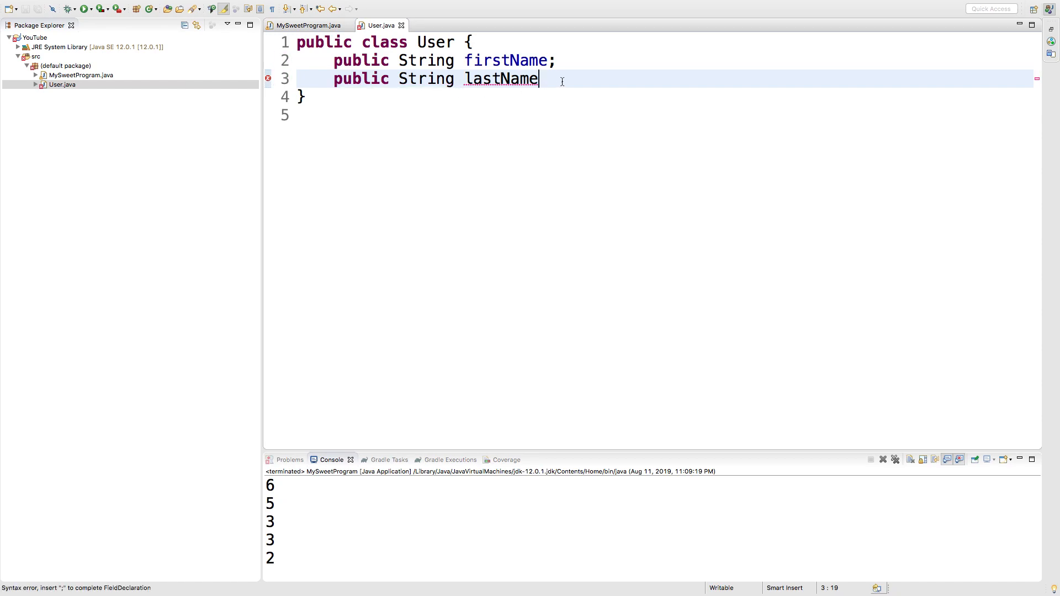
type(";")
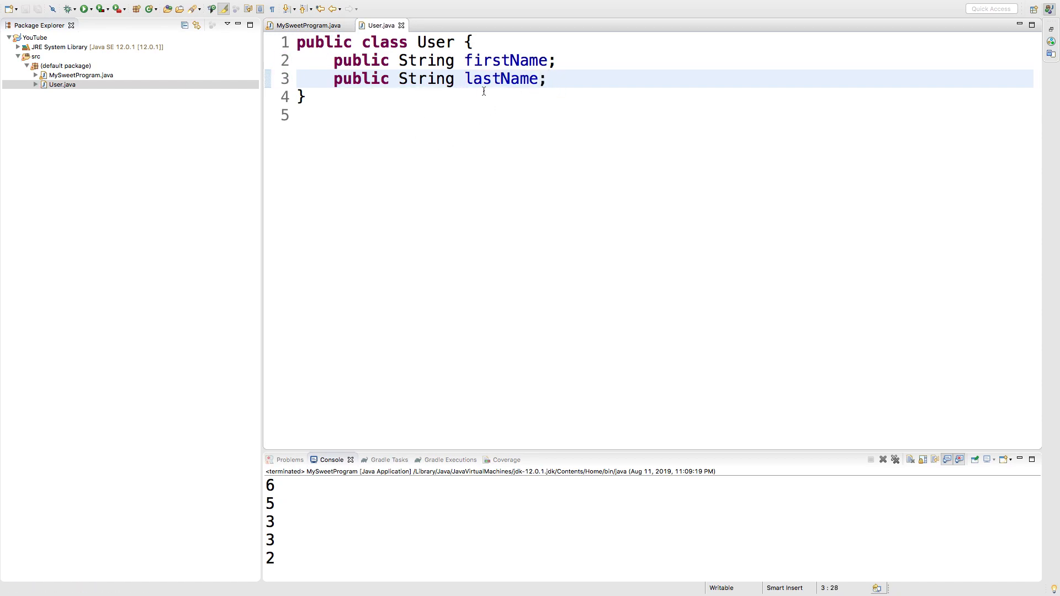
mouse_move(509, 93)
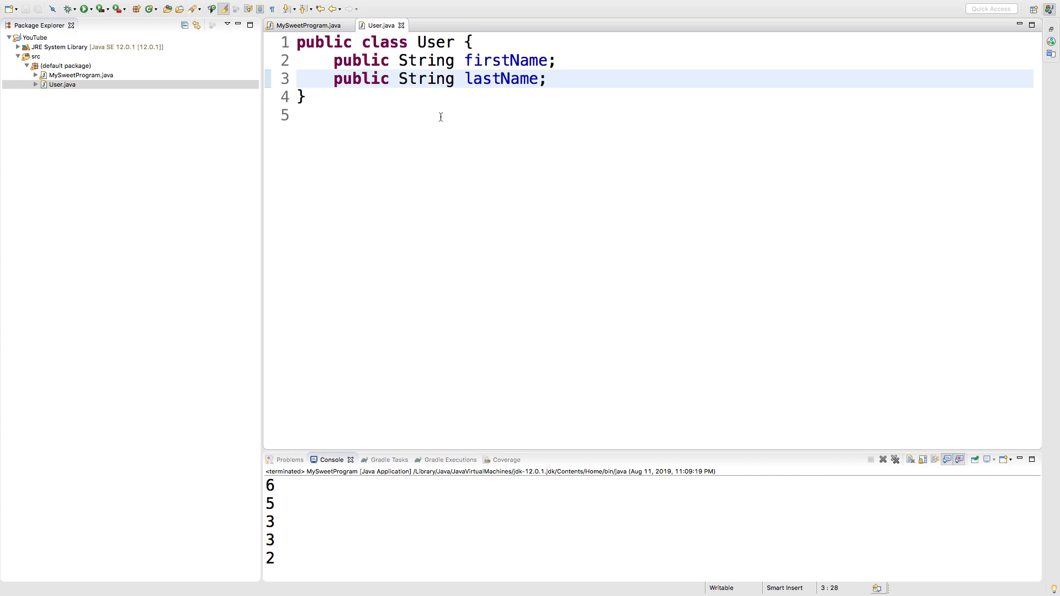
left_click(548, 78)
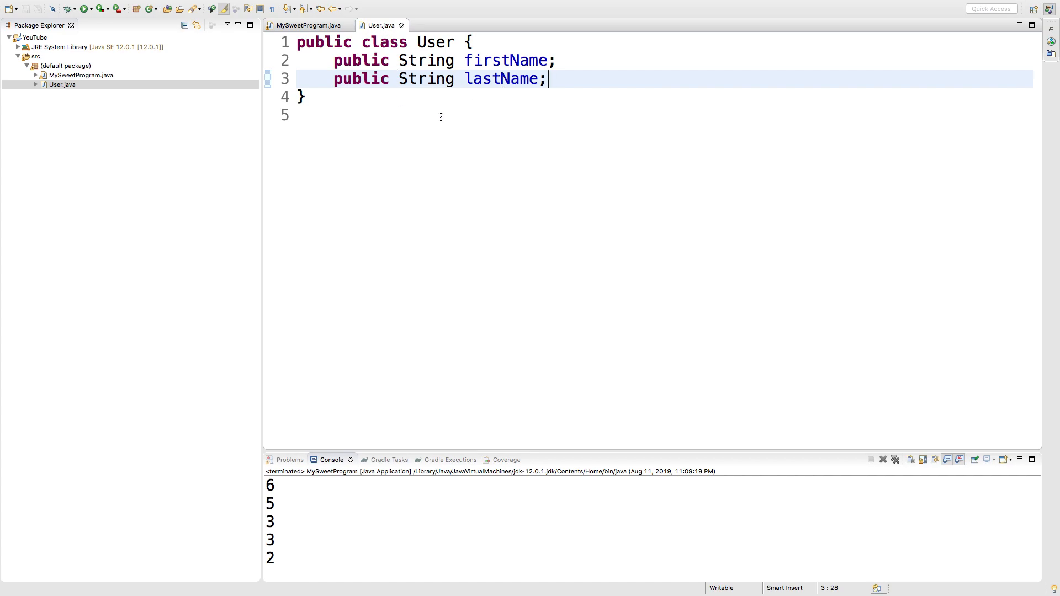
left_click(305, 25)
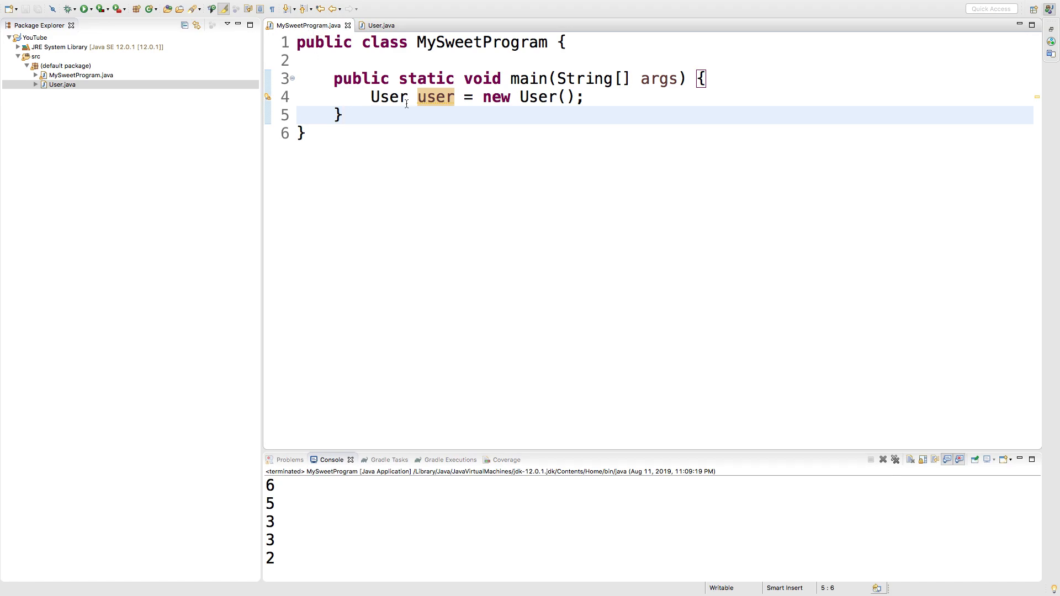
In main, assign user.firstName = "Sub" and user.lastName = "Scriber".
type("user")
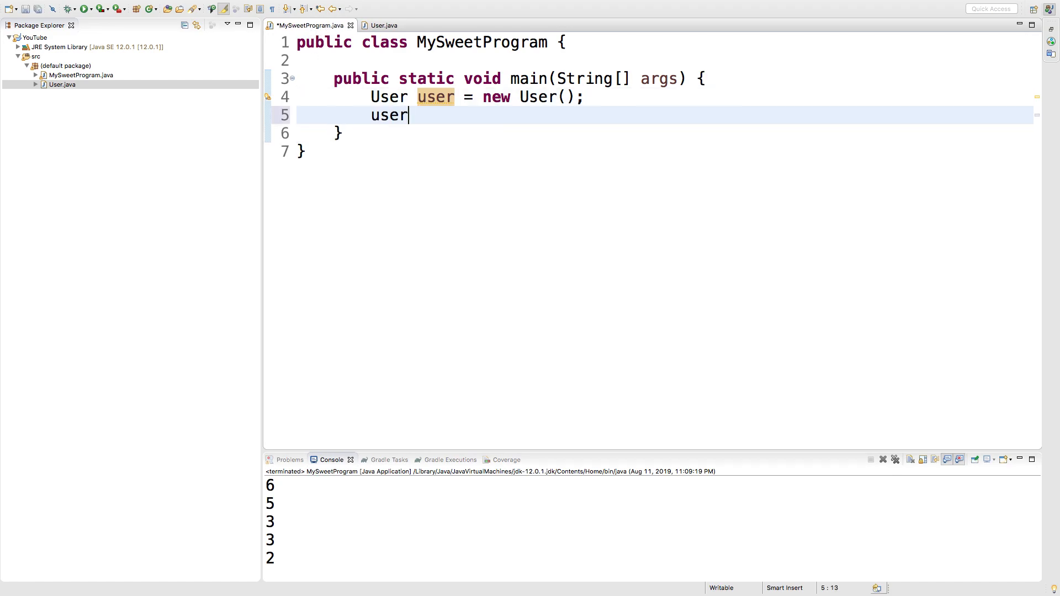
type(".firstName")
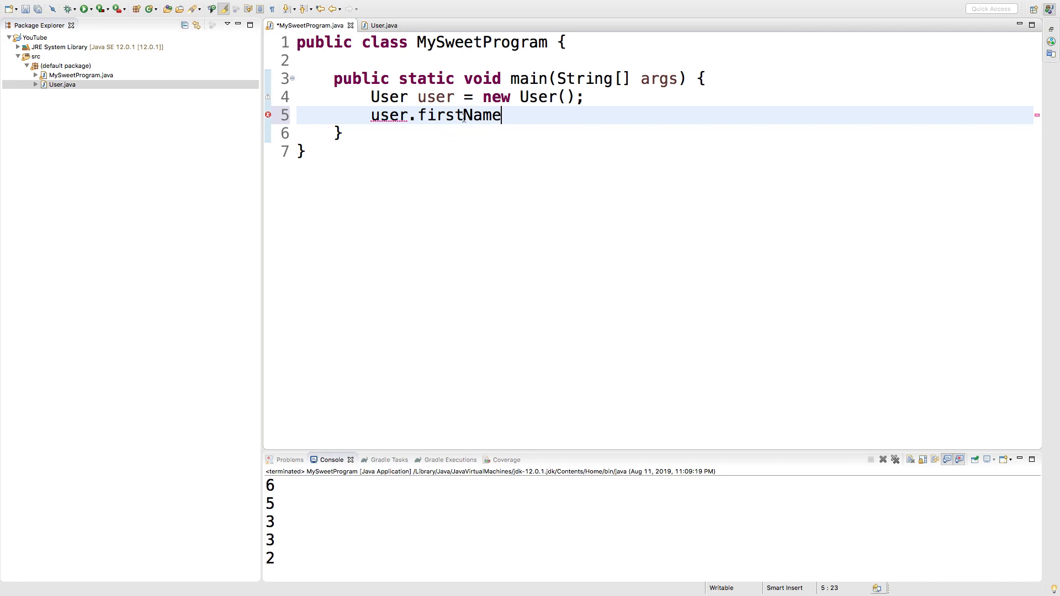
type("= \"Sub\";")
type("user.lastName =")
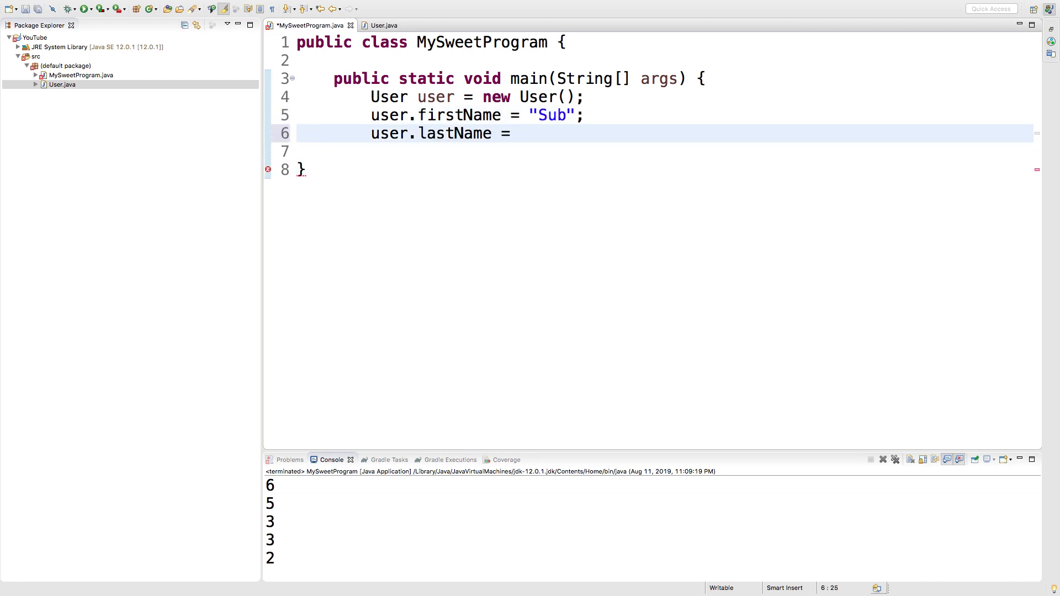
type("\"Scriber\";")
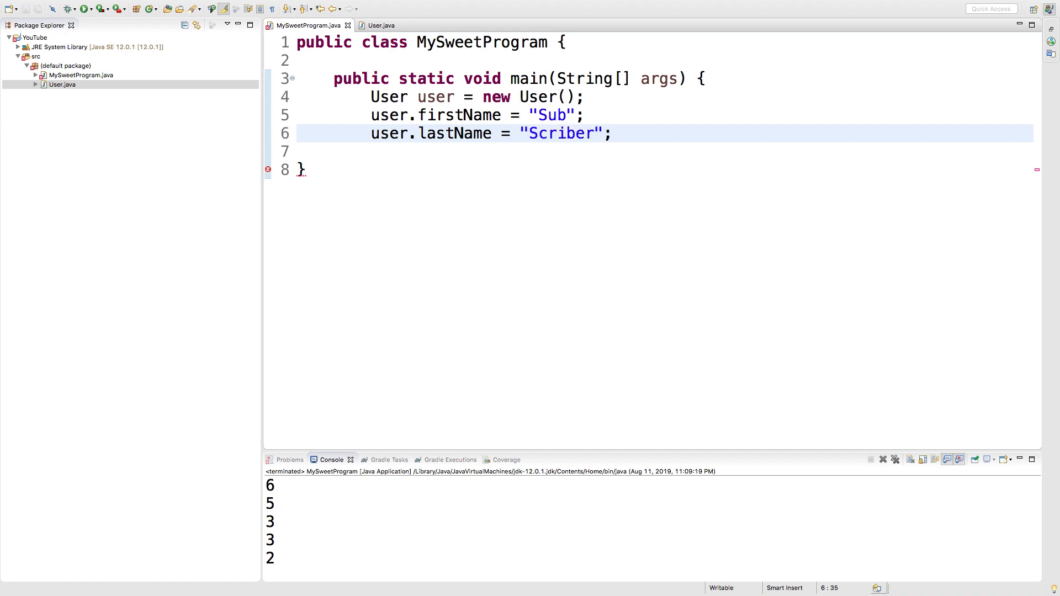
mouse_move(642, 118)
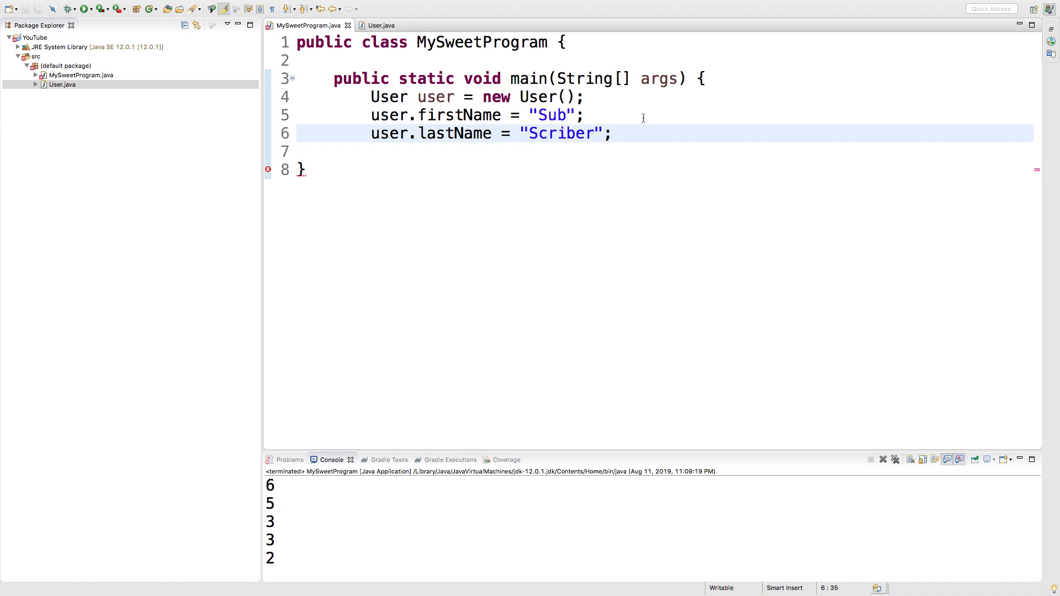
Compare User's fields with main's User usage and close main with its missing brace.
left_click(380, 24)
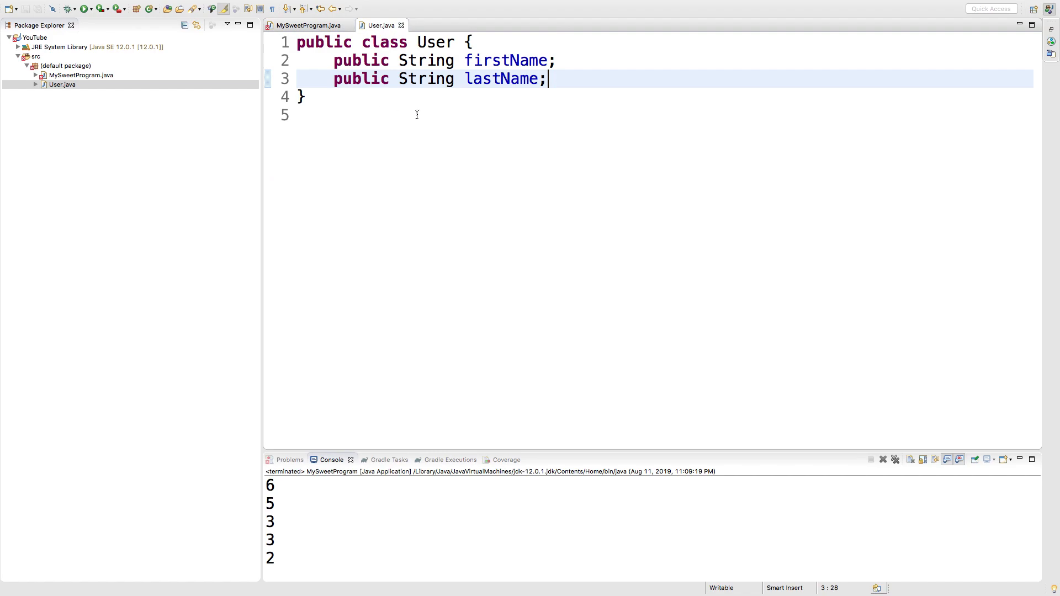
left_click(383, 42)
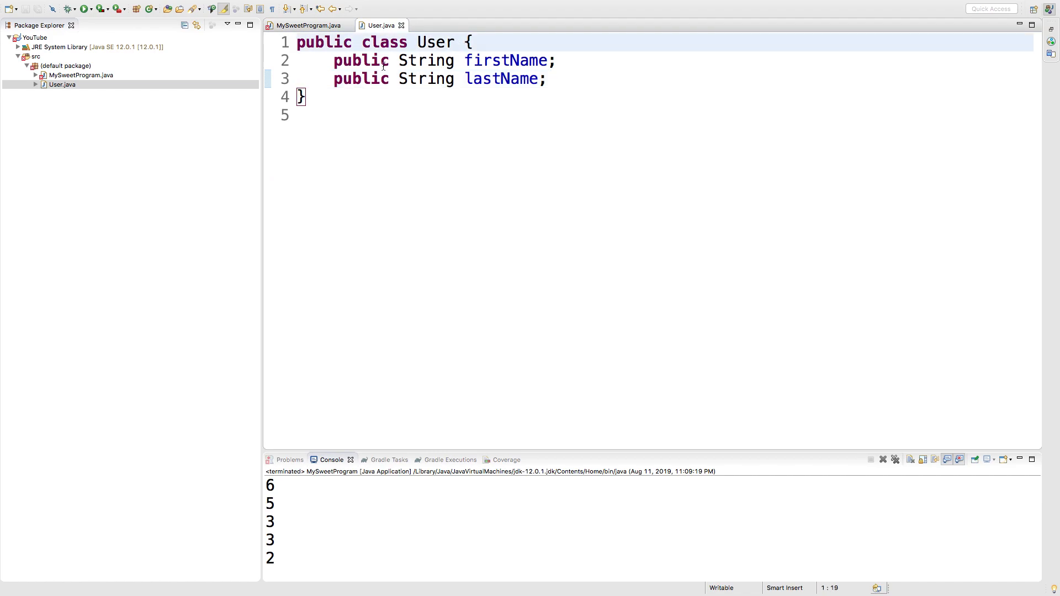
left_click(307, 24)
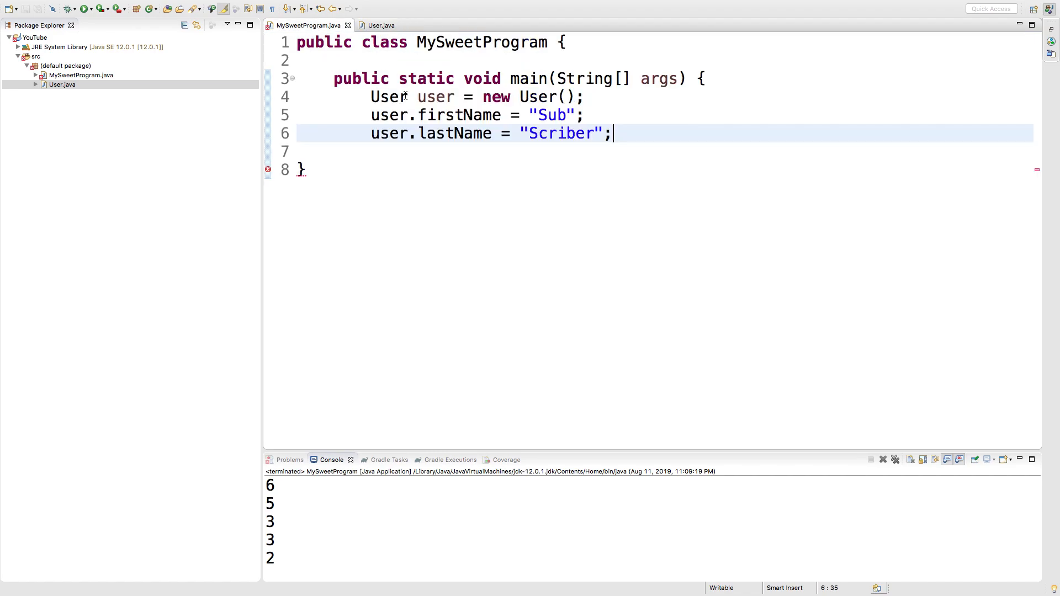
left_click(372, 97)
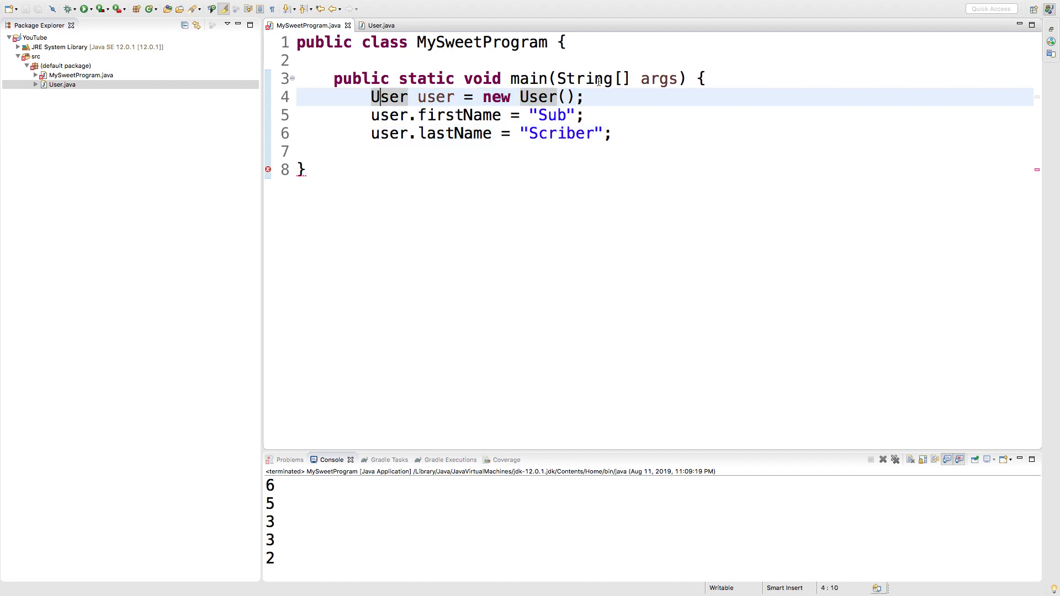
left_click(333, 79)
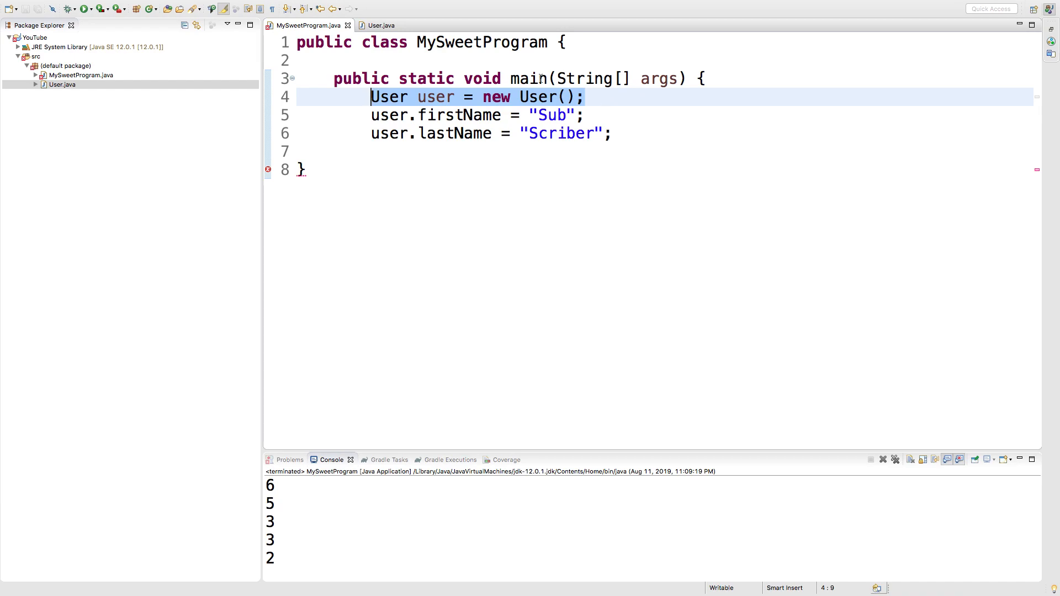
left_click(584, 97)
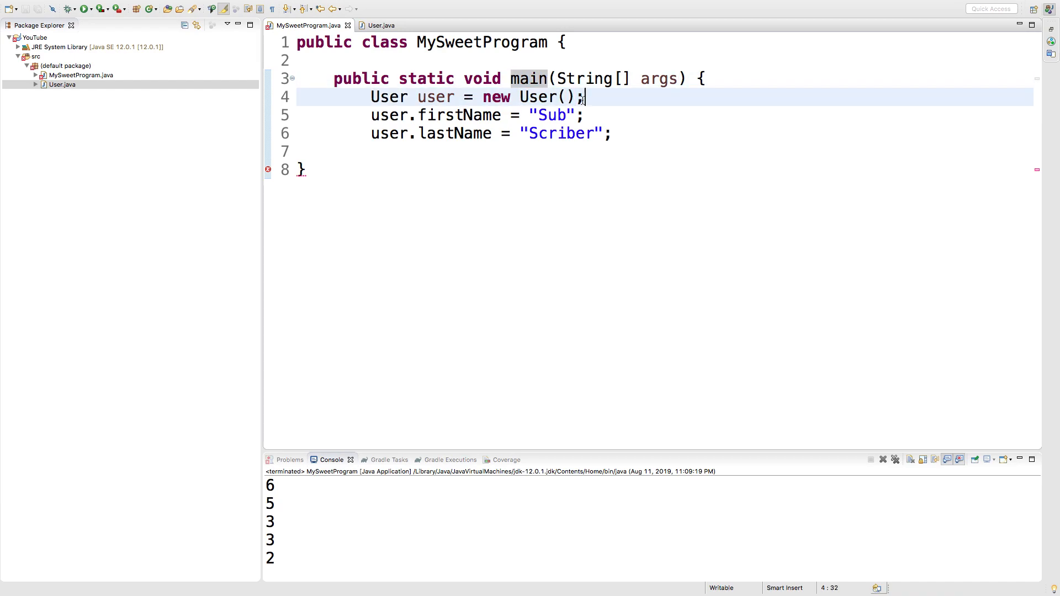
left_click(381, 25)
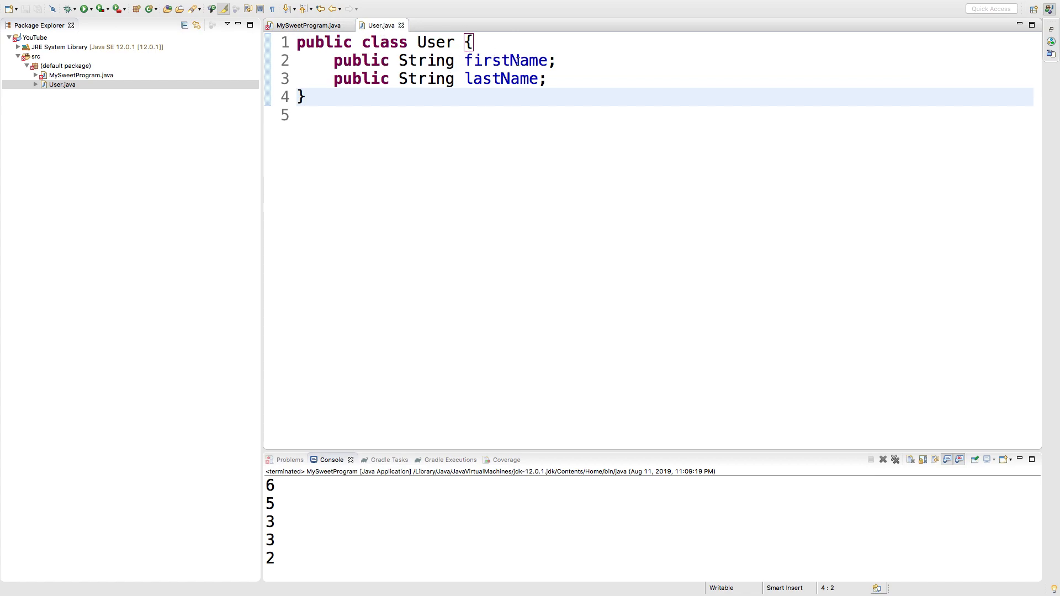
left_click(306, 24)
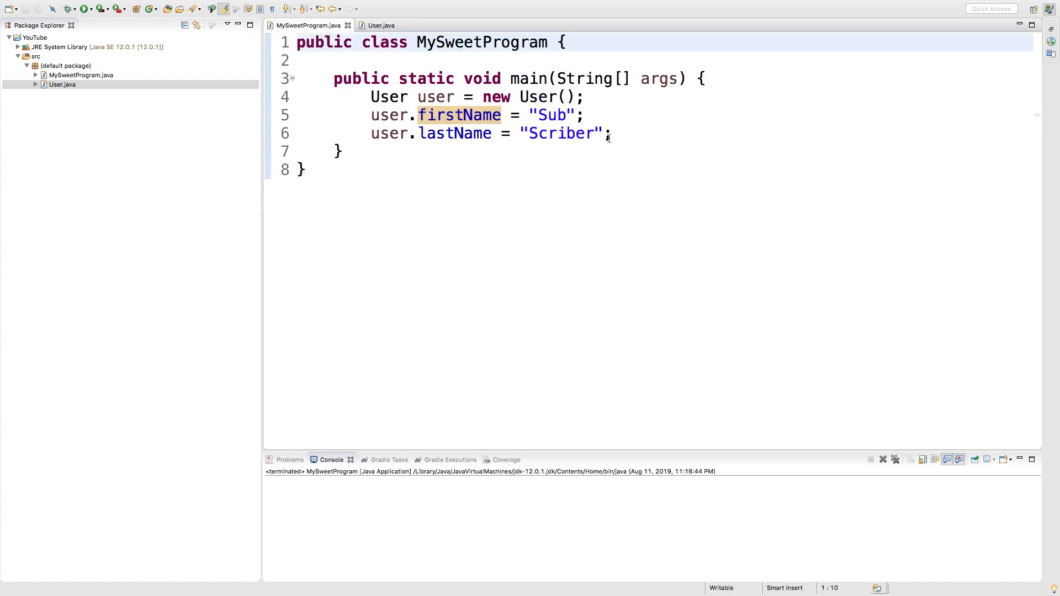
left_click(610, 133)
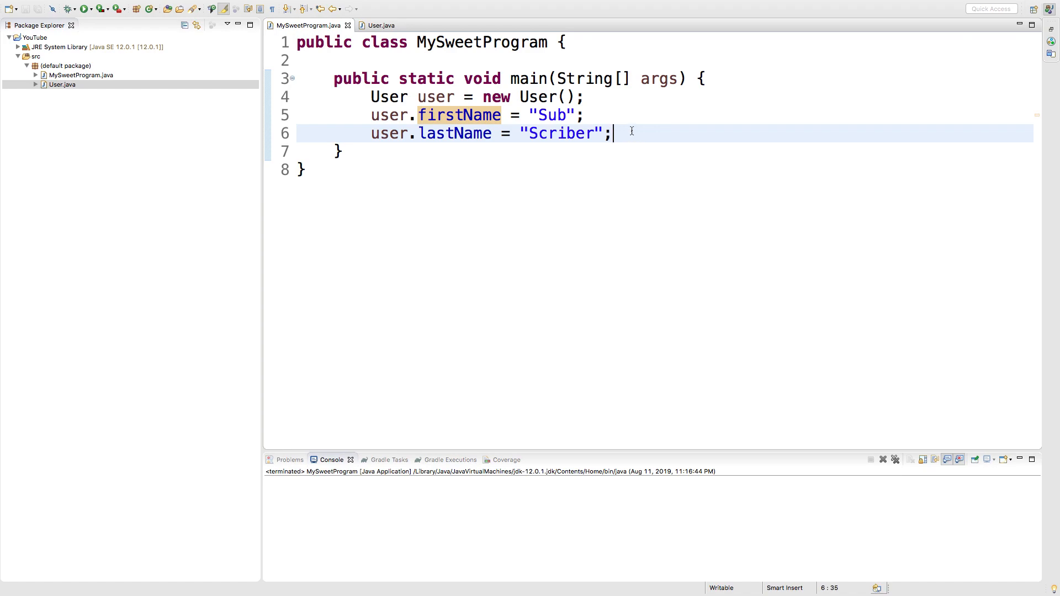
Add System.out.println(user.firstName) to main and run it, printing Sub.
type("sy")
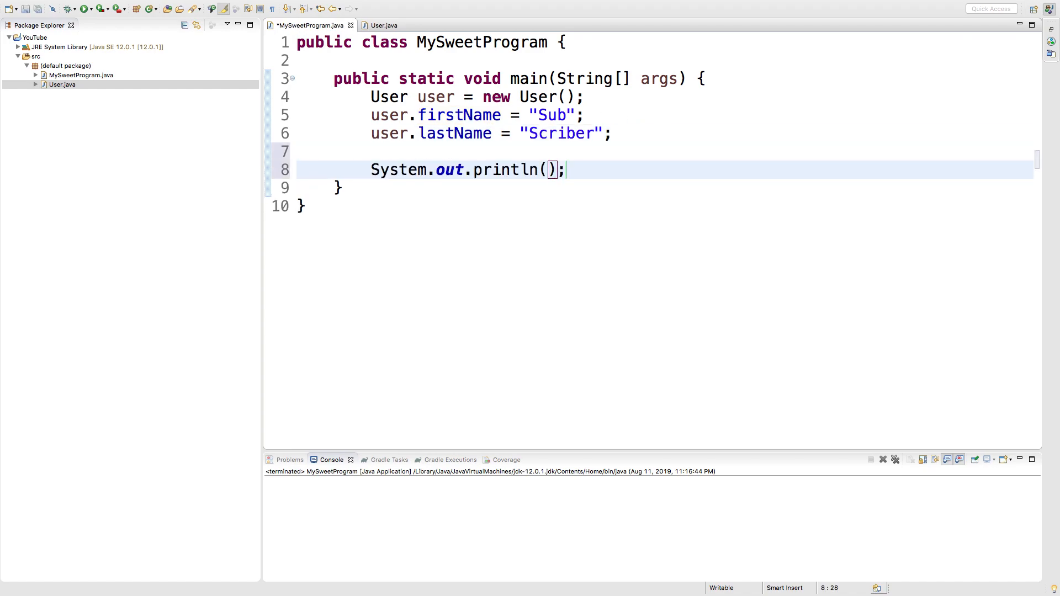
type("user.firstName")
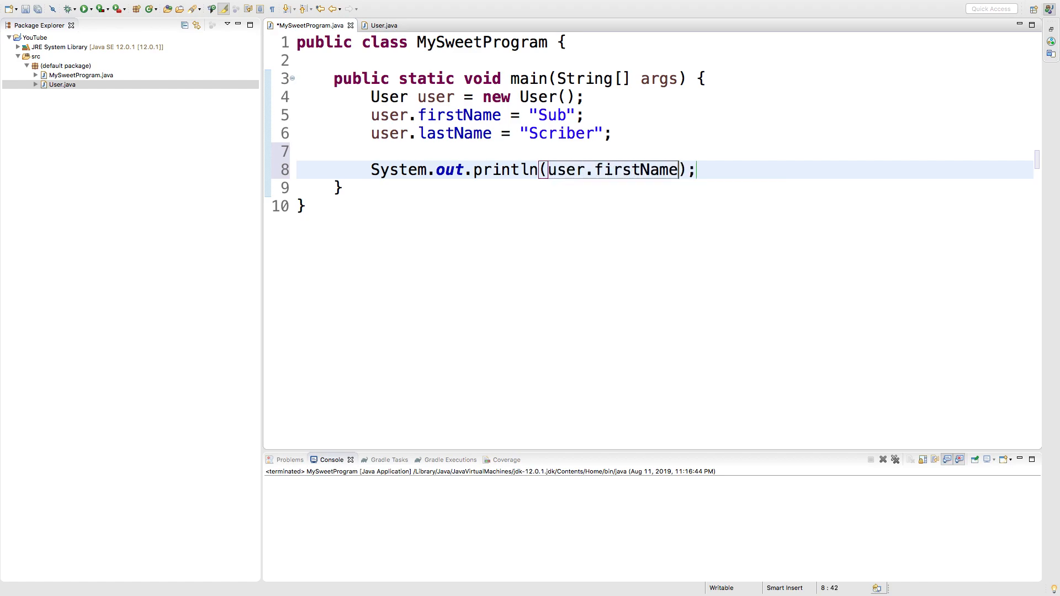
left_click(84, 9)
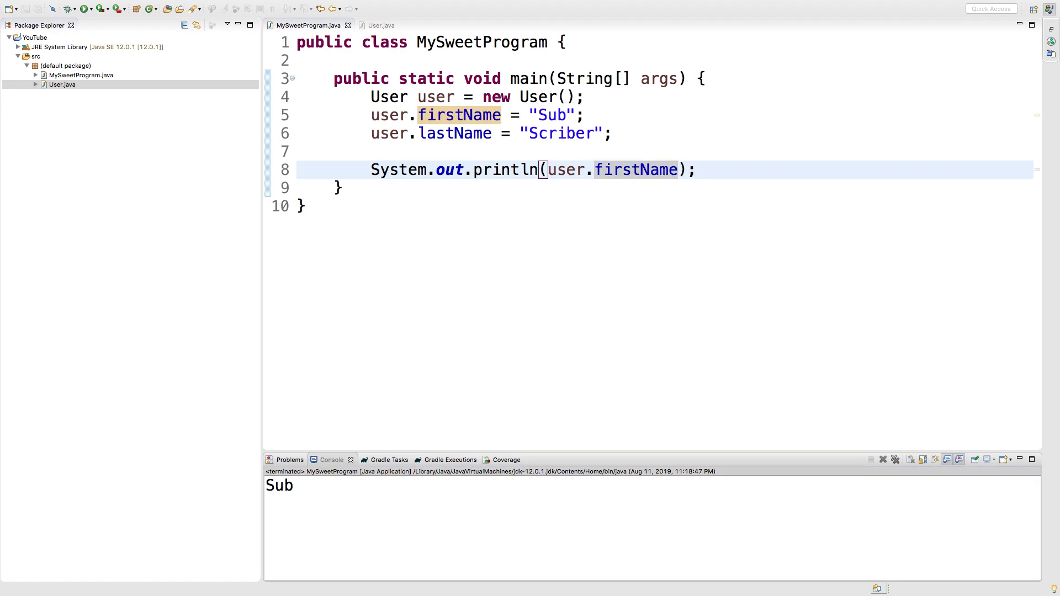
mouse_move(519, 207)
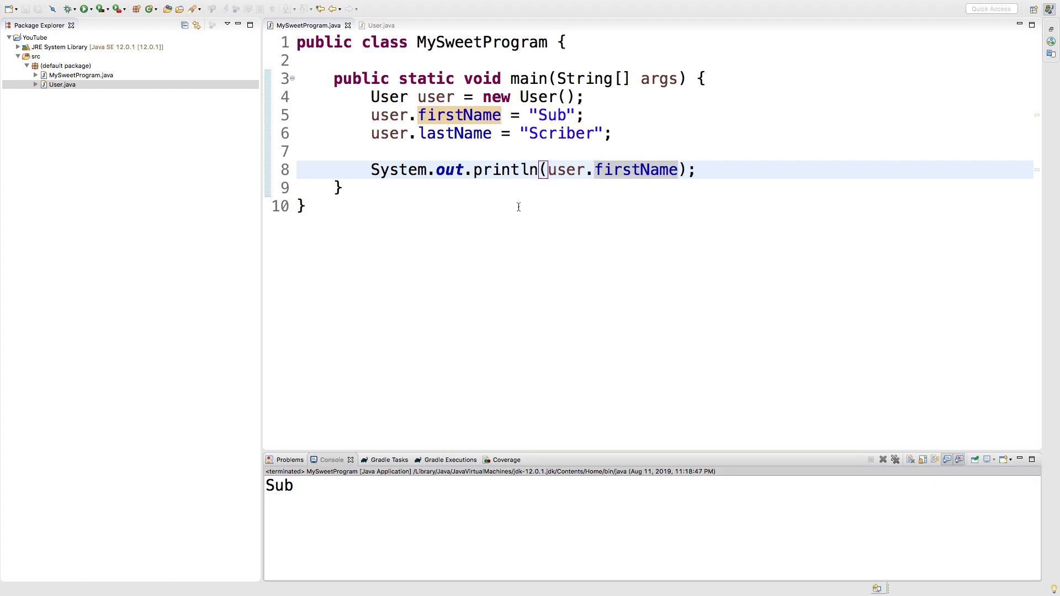